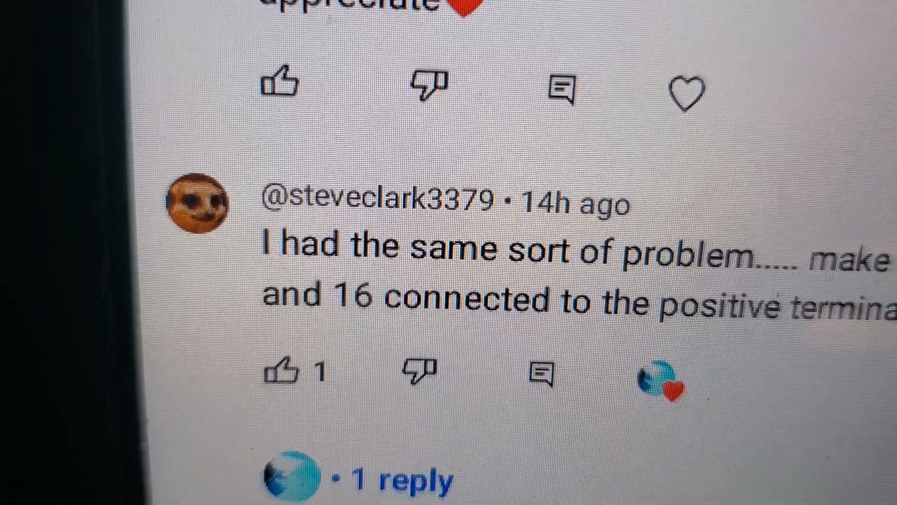
scroll(up, 3)
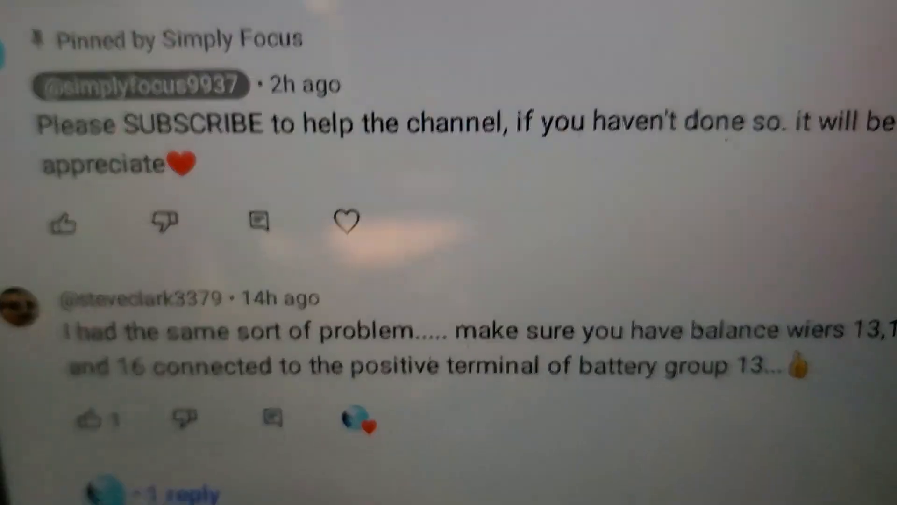
scroll(down, 3)
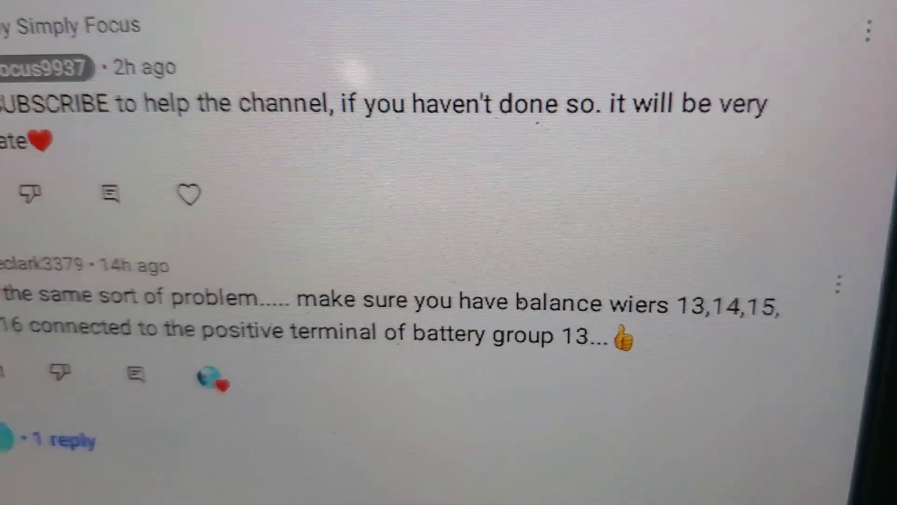
scroll(down, 3)
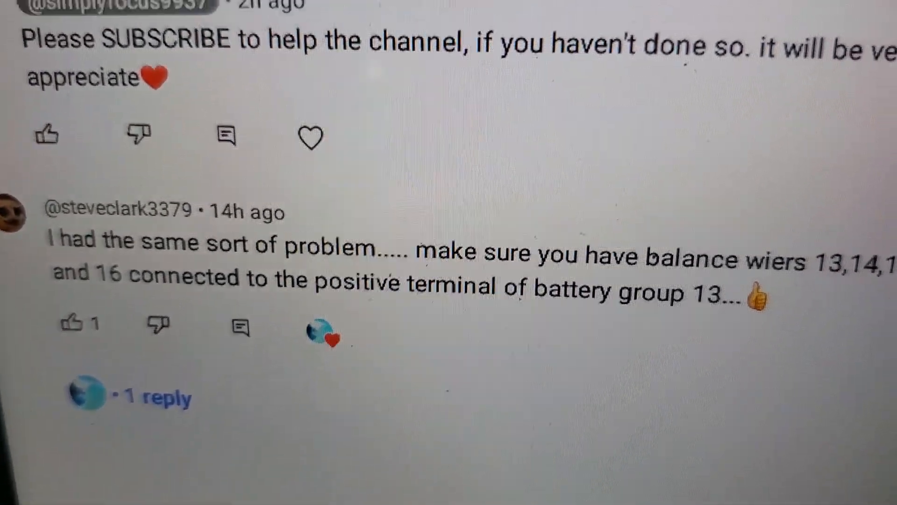
scroll(up, 3)
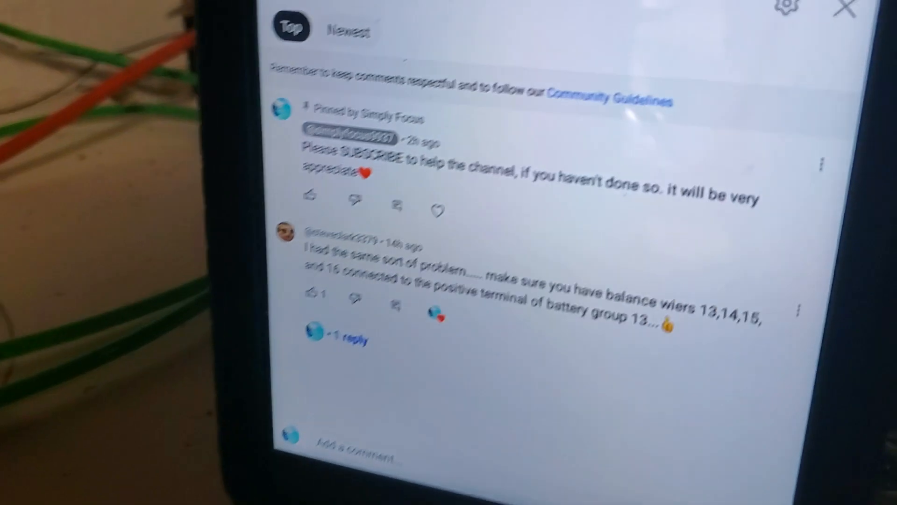
scroll(down, 3)
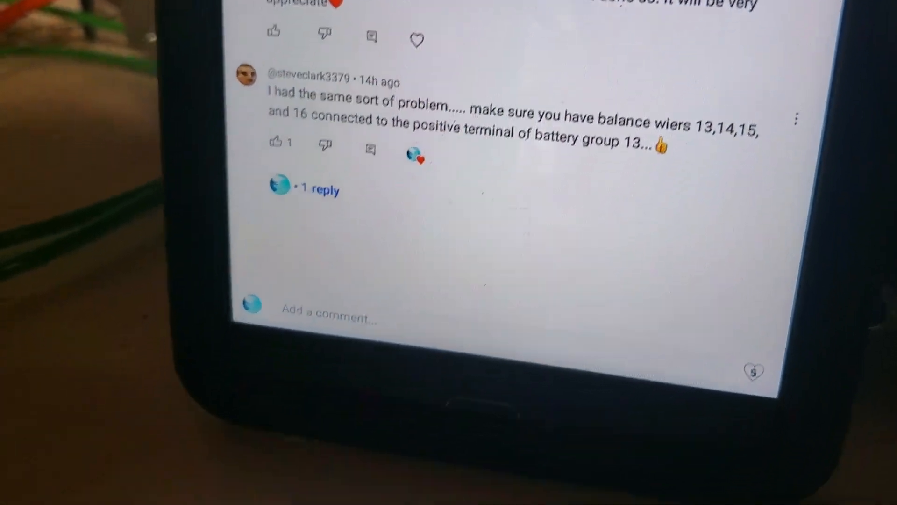